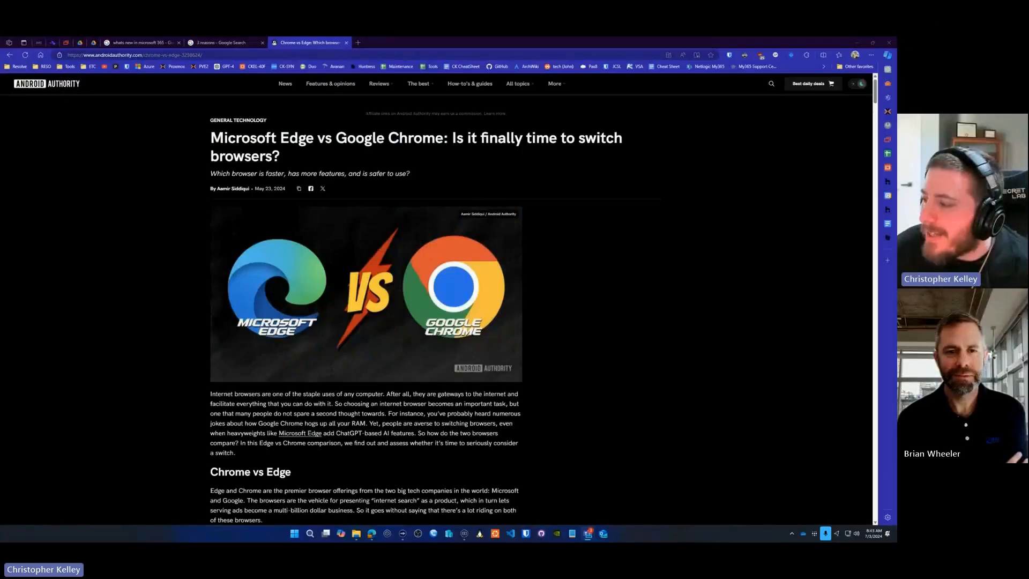
mouse_move(637, 202)
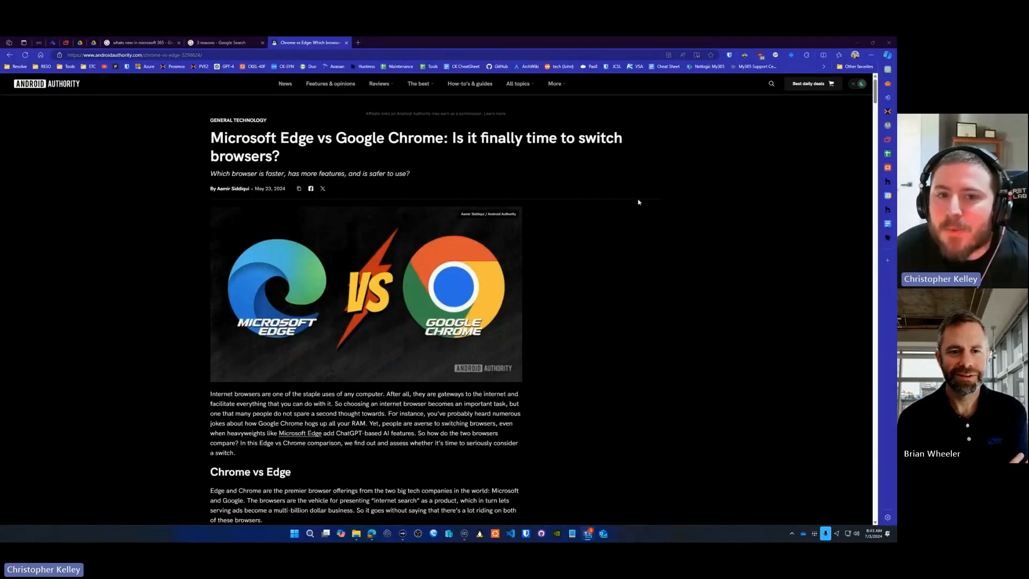
mouse_move(679, 232)
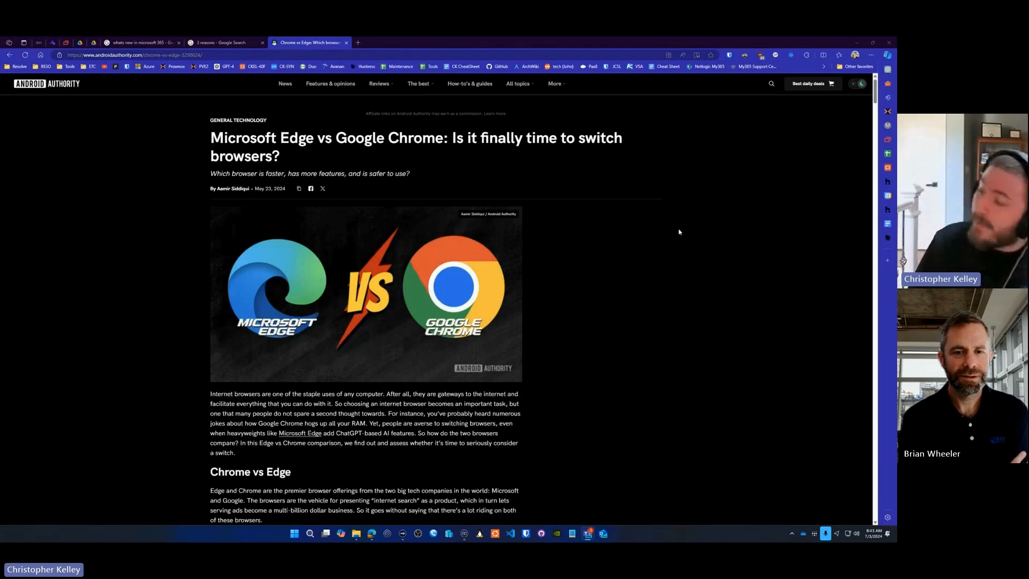
mouse_move(638, 225)
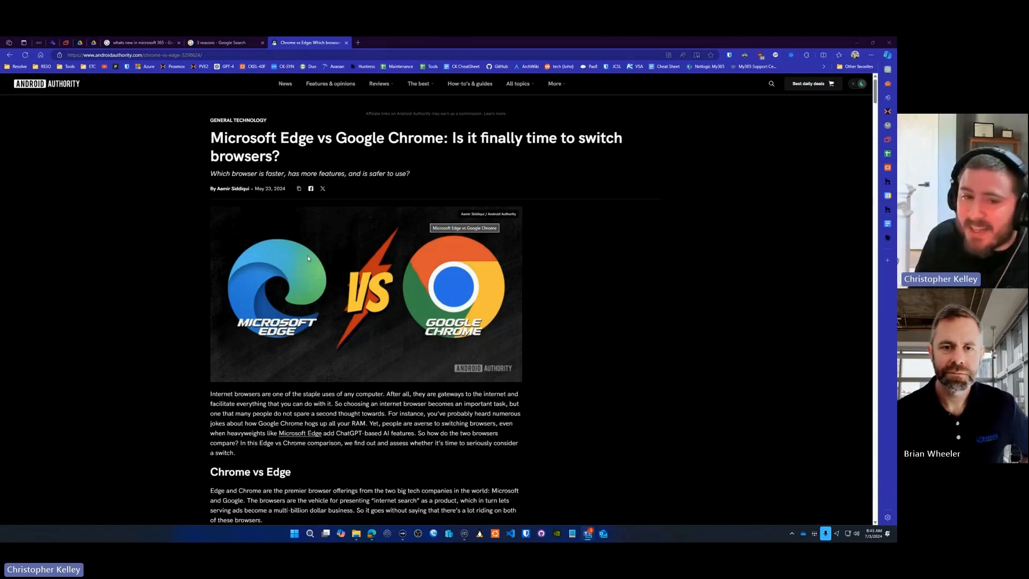
- Scroll the Android Authority article past its banner image to the Chrome vs Edge heading
scroll("down", 3)
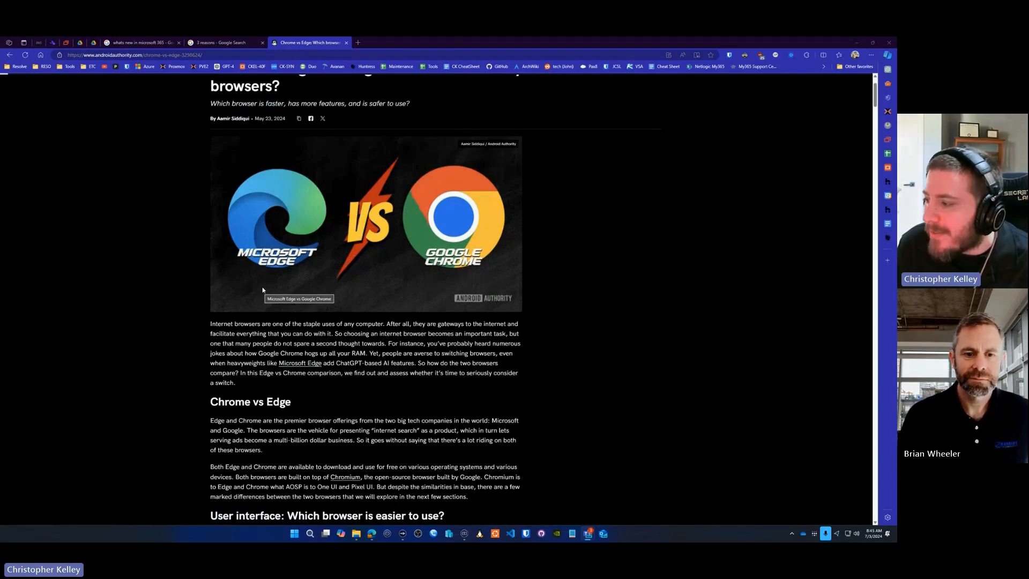
mouse_move(632, 165)
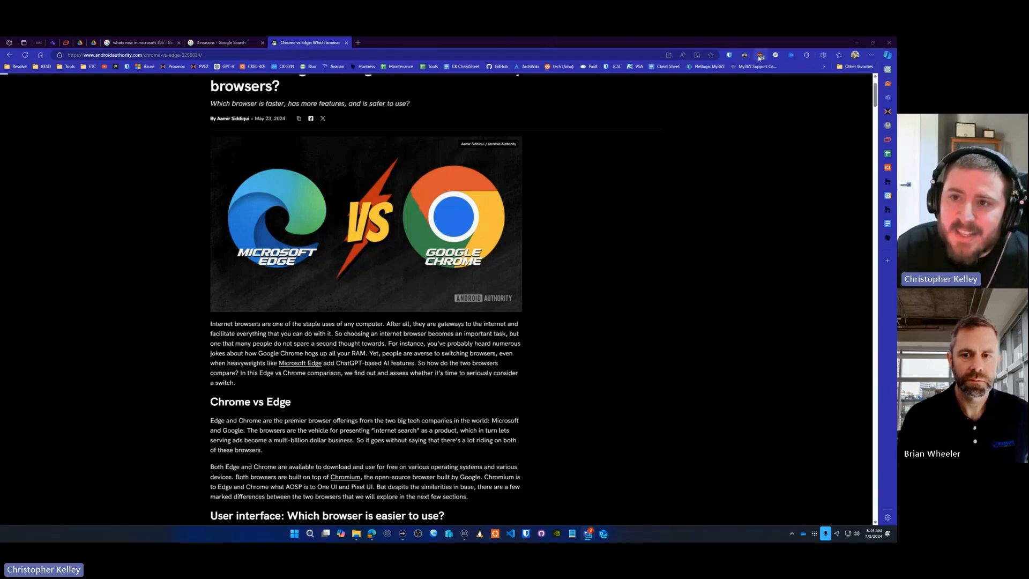
left_click(294, 533)
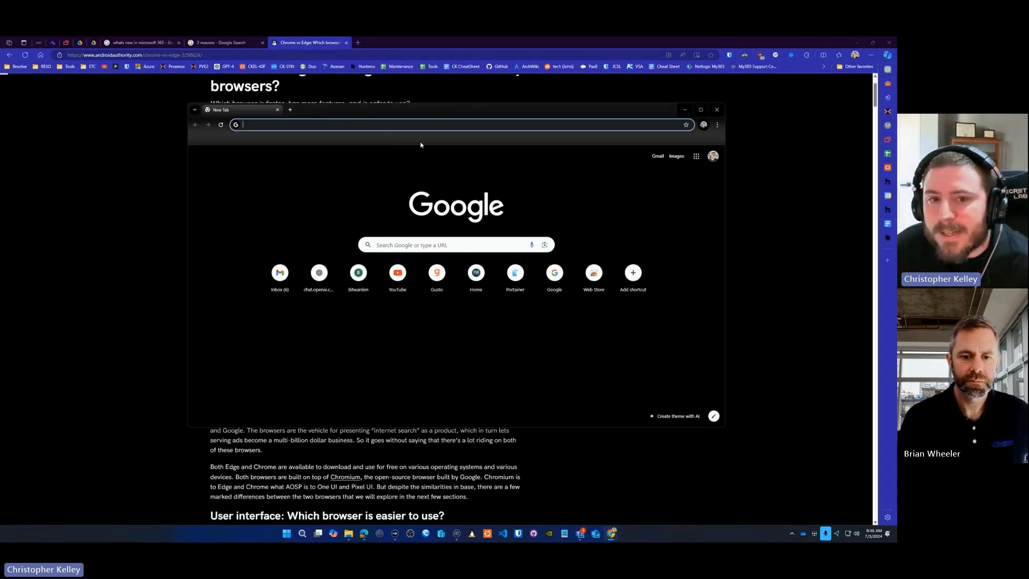
mouse_move(503, 140)
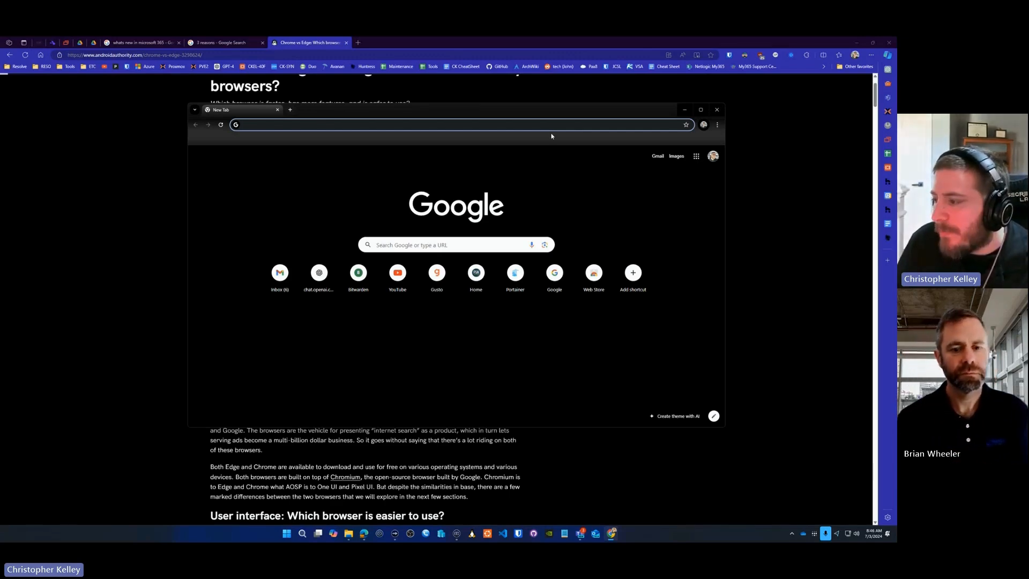
left_click(716, 109)
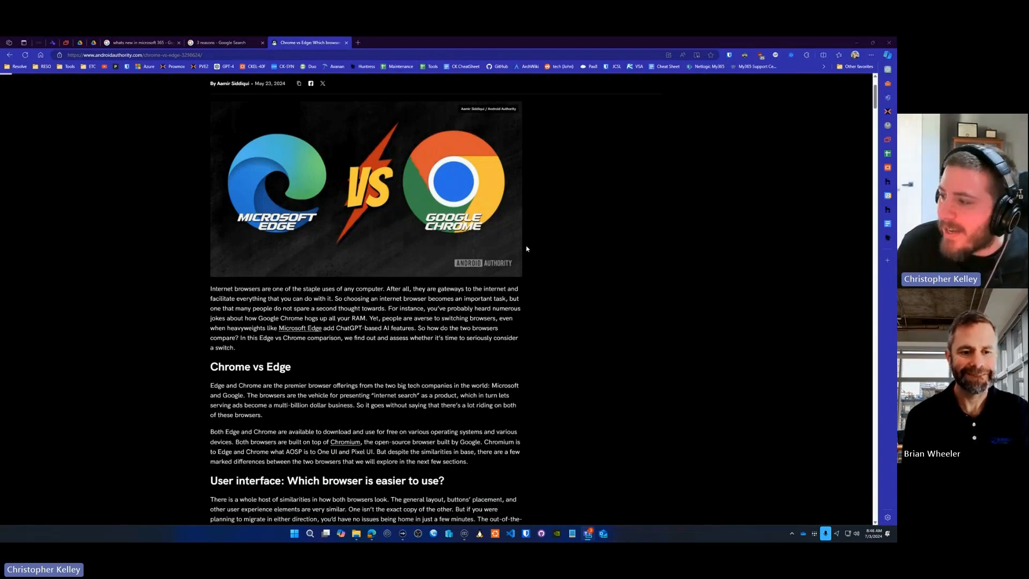
mouse_move(366, 155)
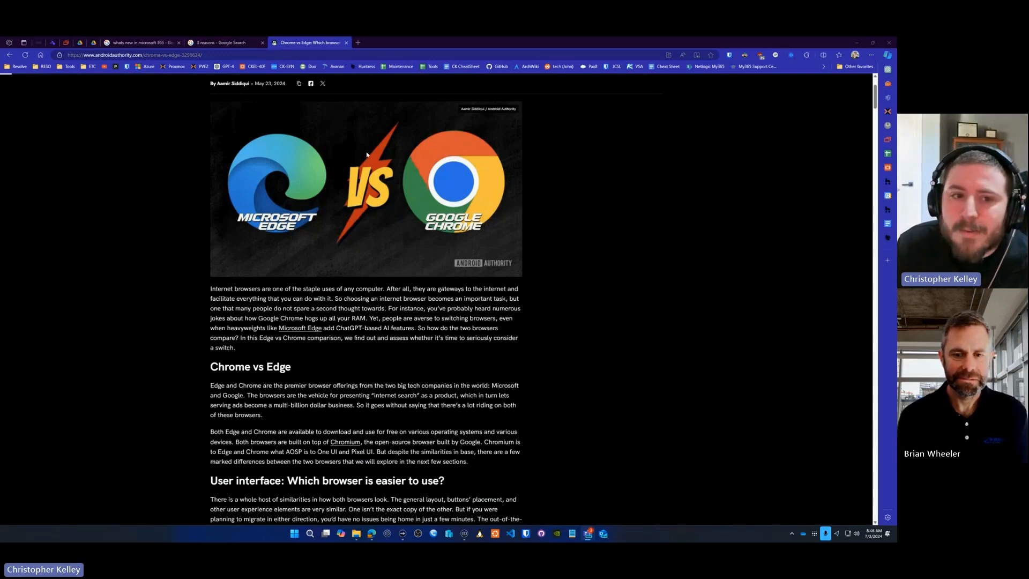
scroll("down", 3)
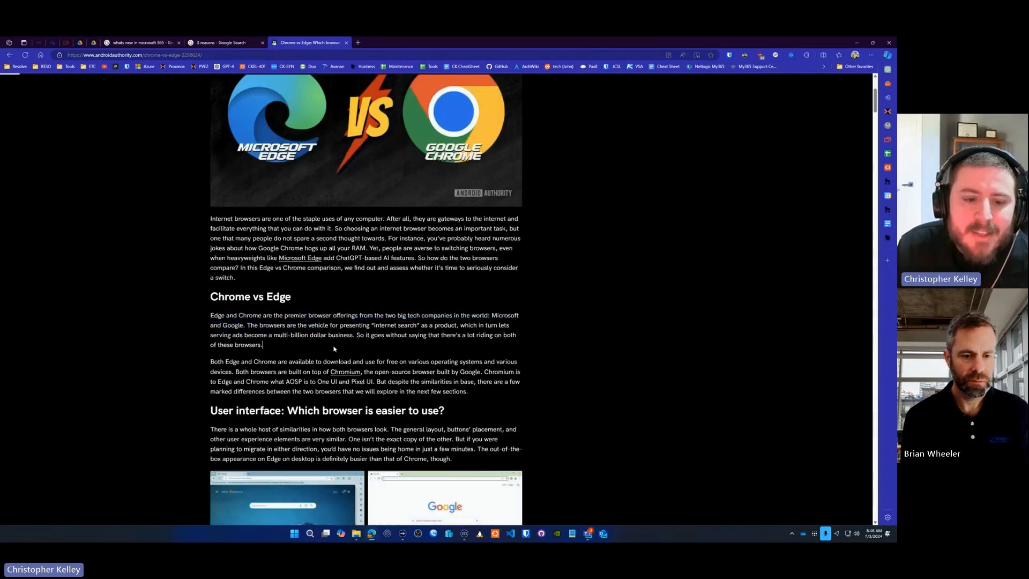
scroll("up", 3)
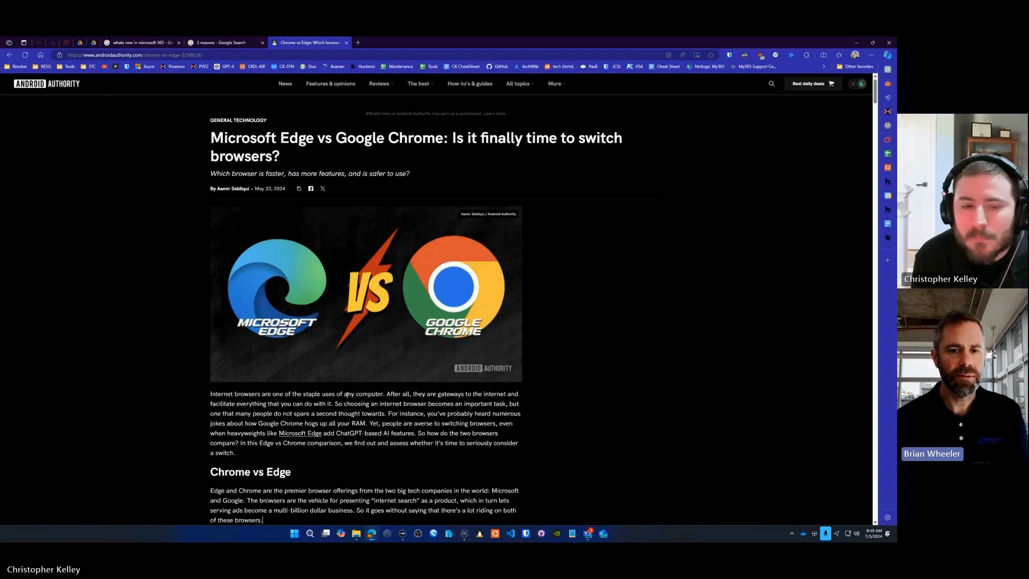
- Scroll through the features section to the Tabs, Pinned Tabs, Tab Groups, Vertical Tabs heading
scroll("down", 3)
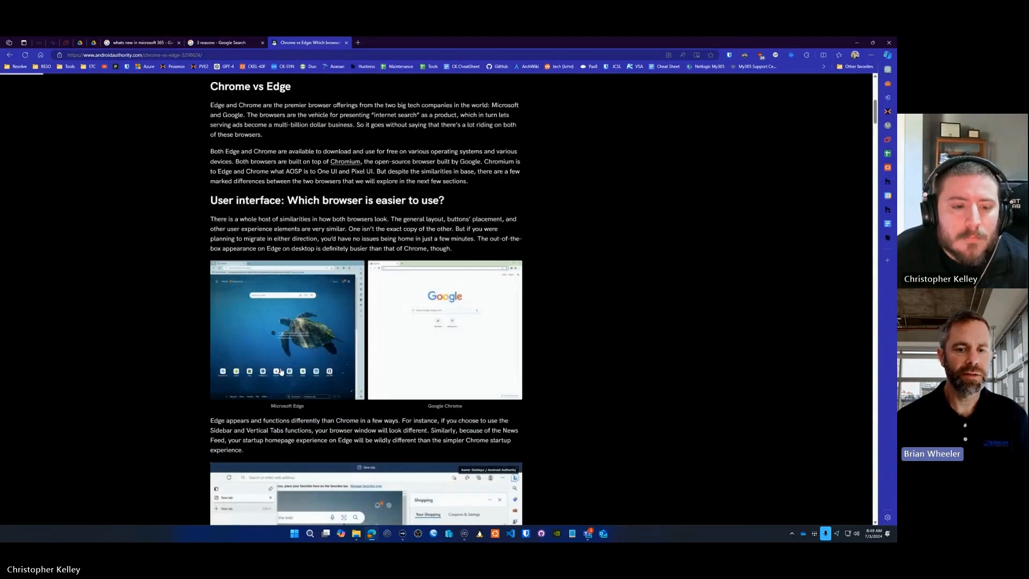
scroll("down", 3)
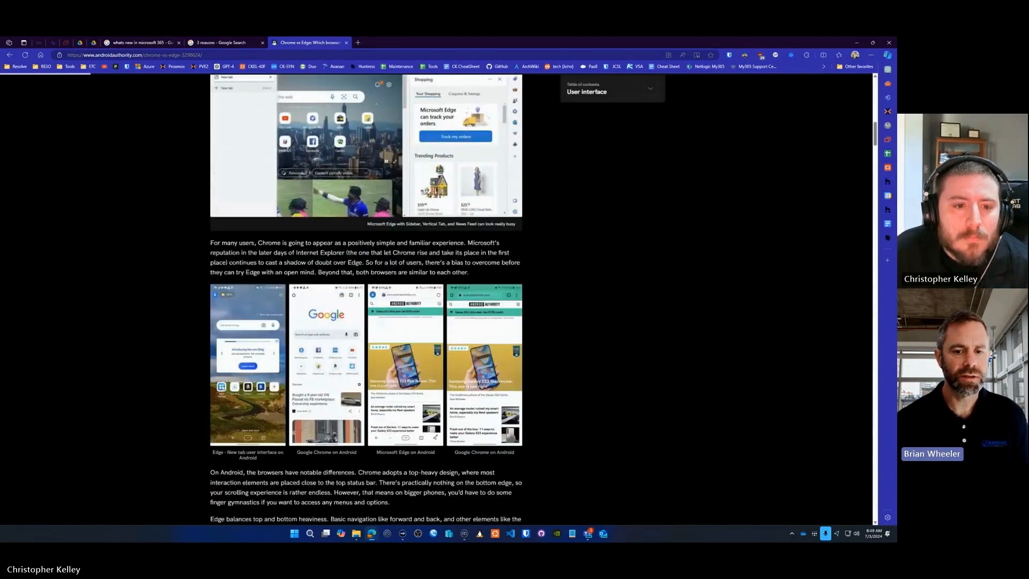
scroll("down", 3)
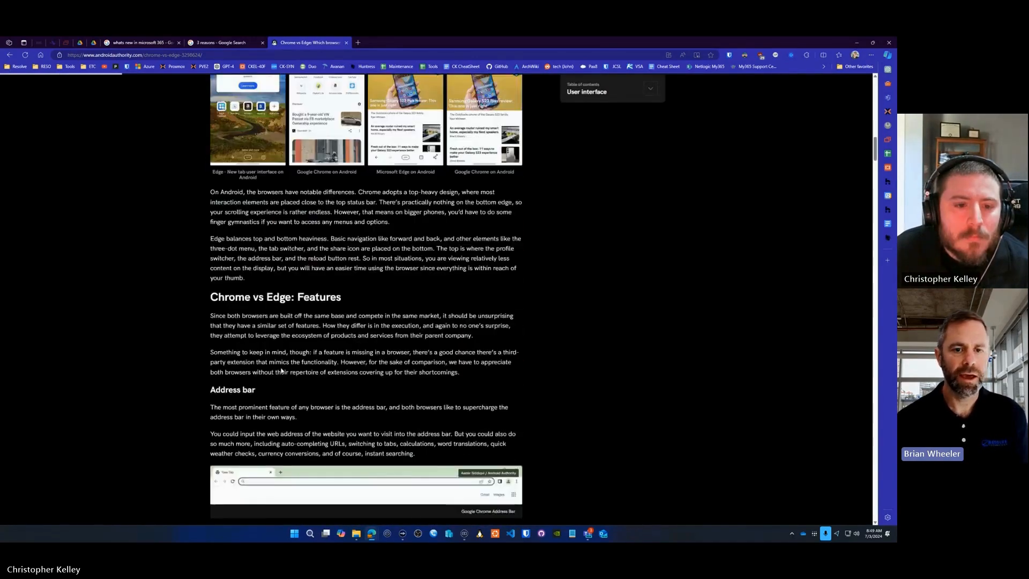
scroll("down", 3)
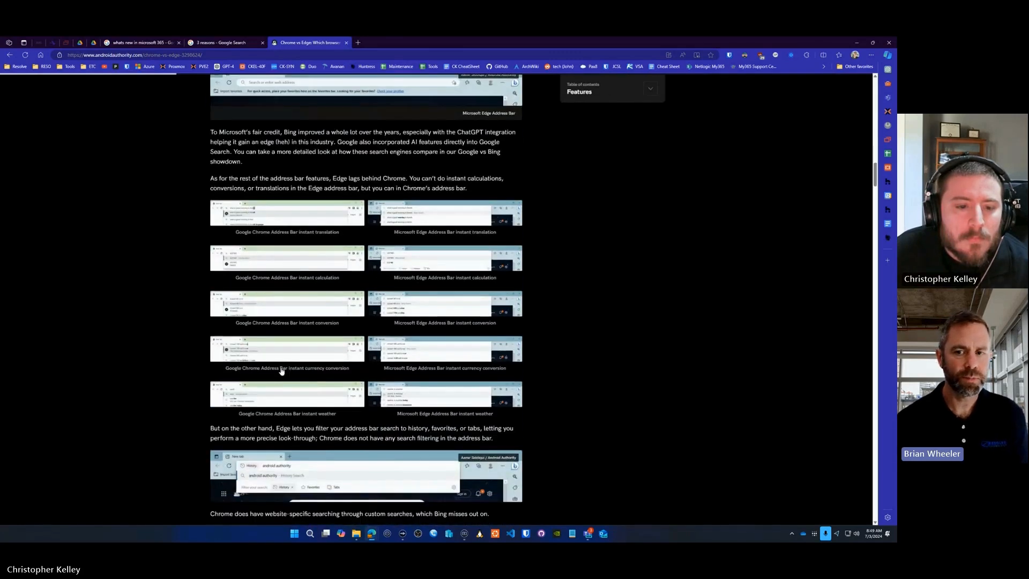
scroll("down", 3)
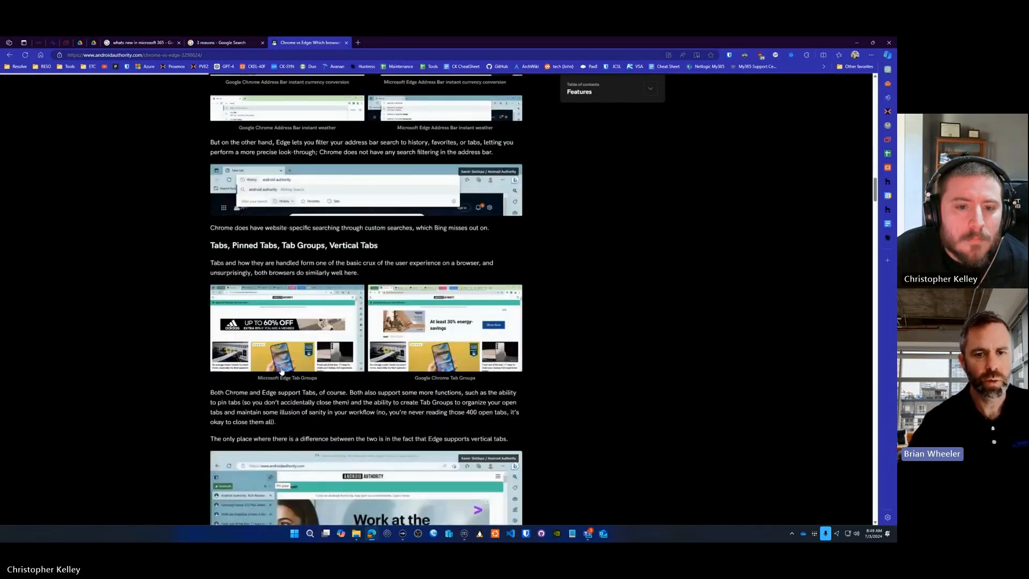
scroll("down", 3)
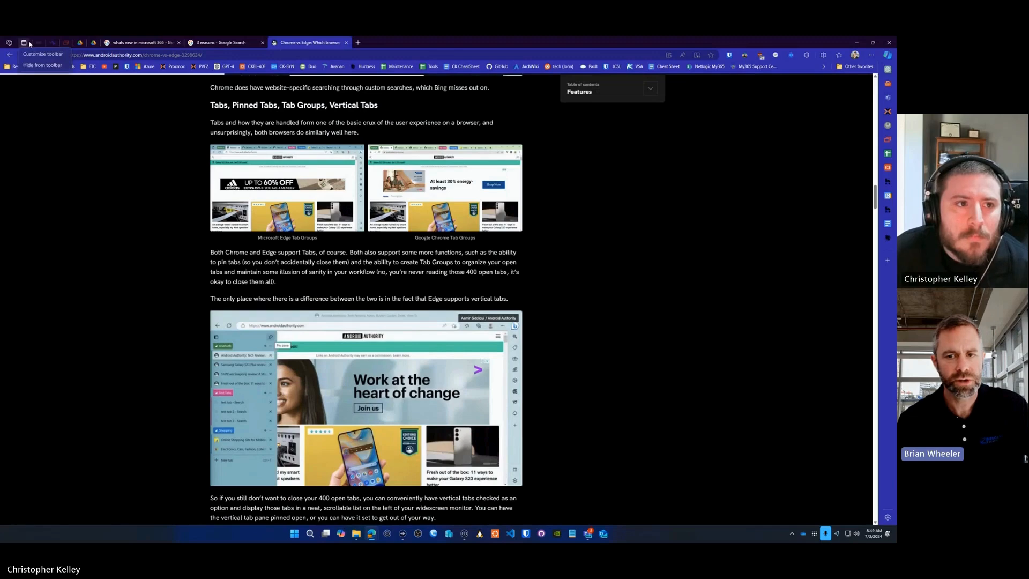
- Turn on vertical tabs from the article tab's context menu
right_click(305, 42)
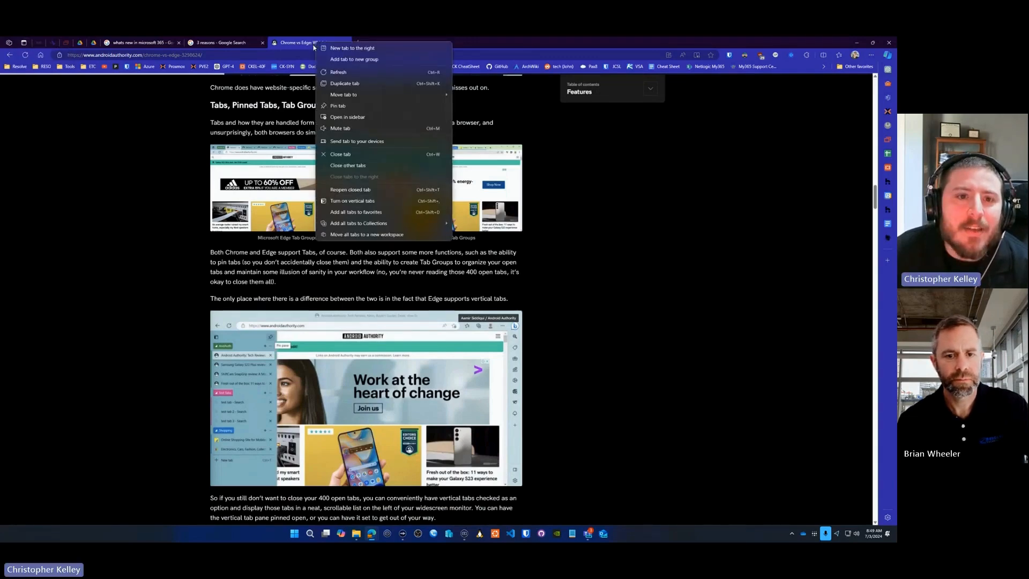
mouse_move(357, 189)
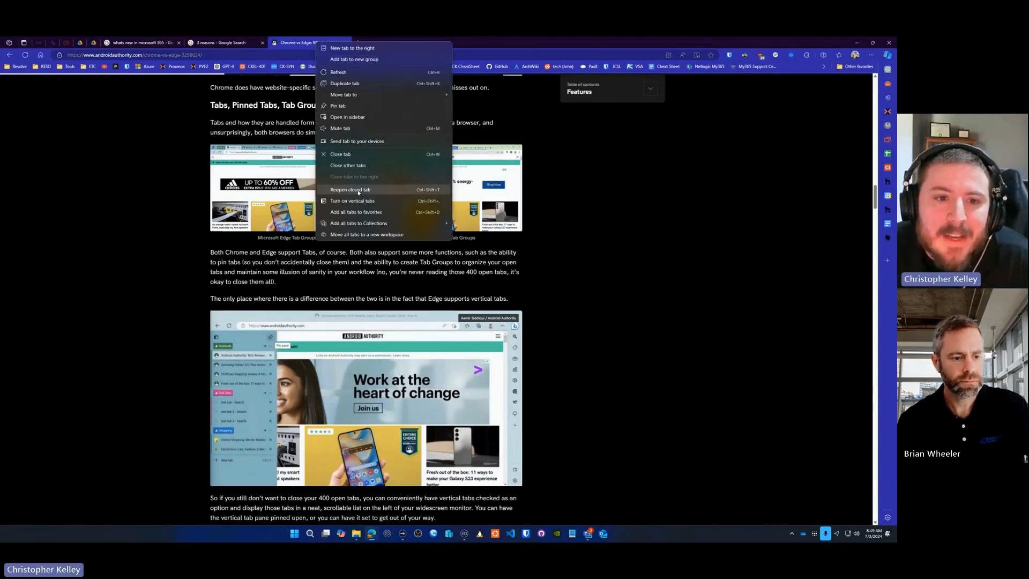
mouse_move(360, 204)
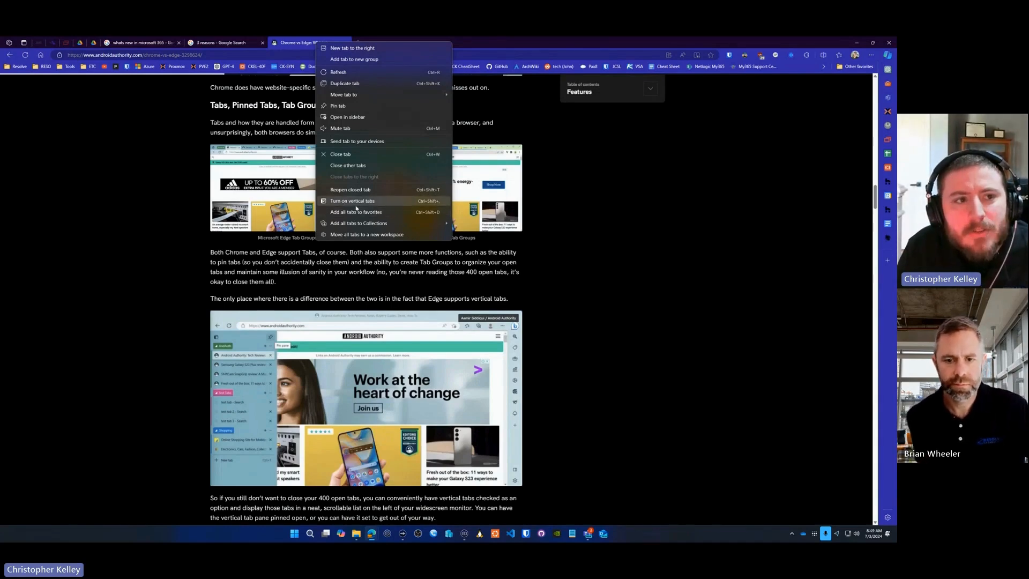
left_click(353, 201)
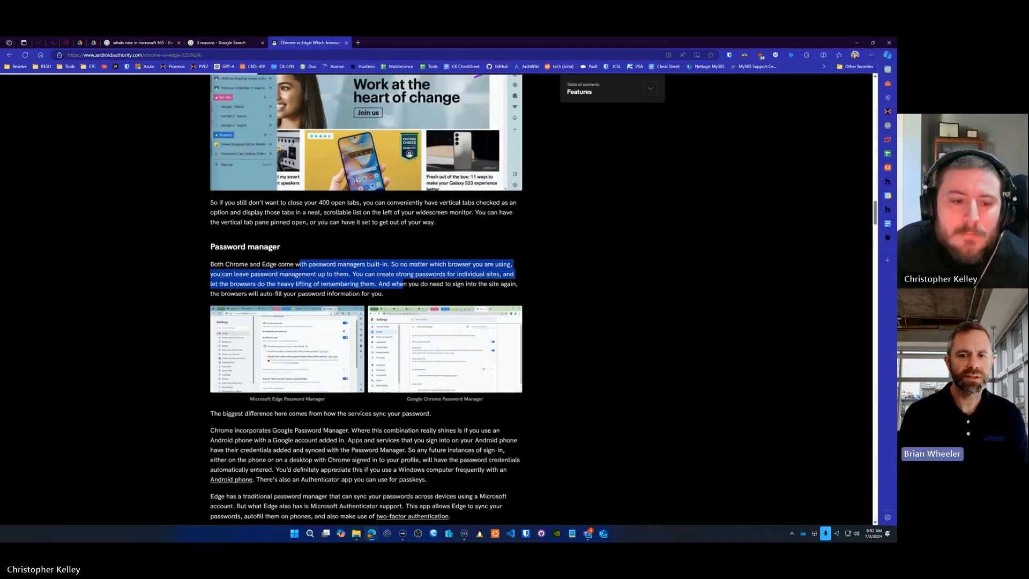
- Scroll past Dark mode and Media controls to the Content feed section
scroll("down", 3)
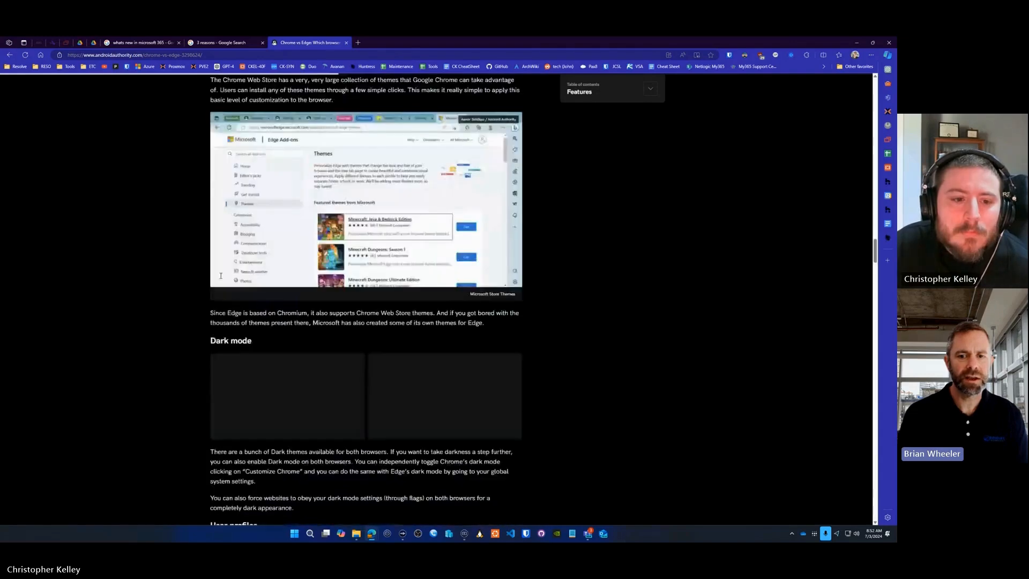
scroll("down", 3)
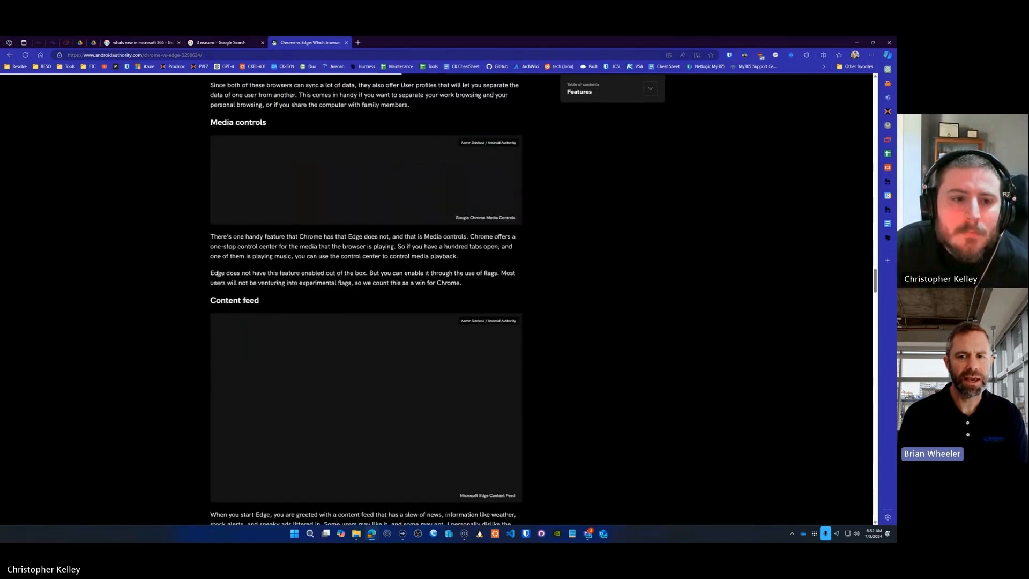
scroll("down", 3)
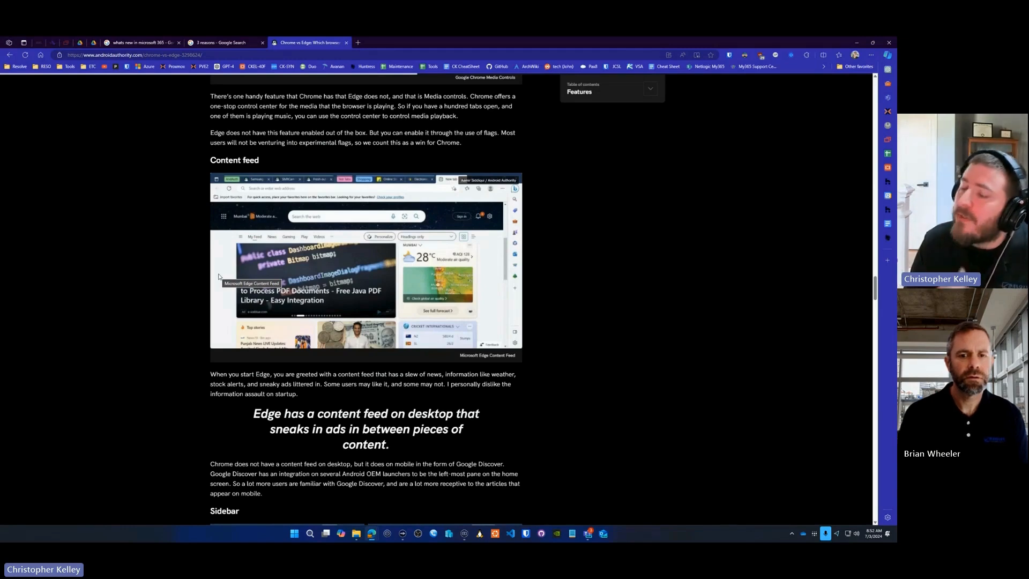
mouse_move(372, 201)
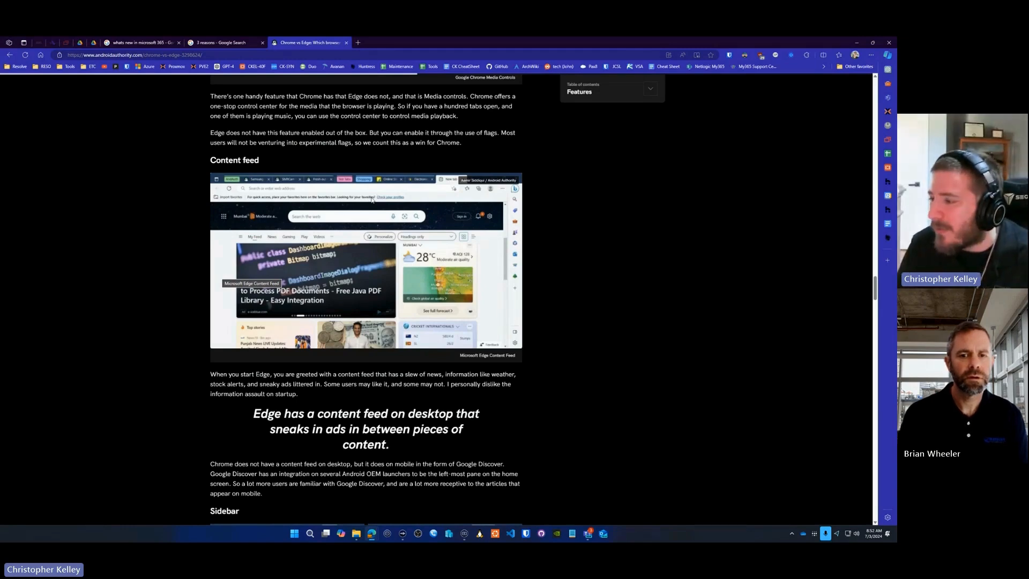
mouse_move(420, 189)
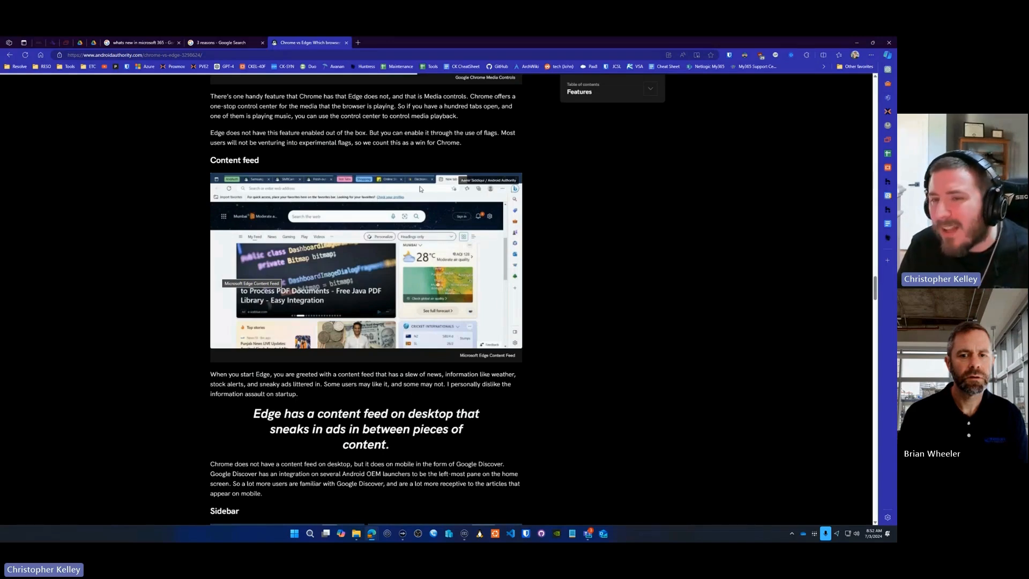
mouse_move(751, 122)
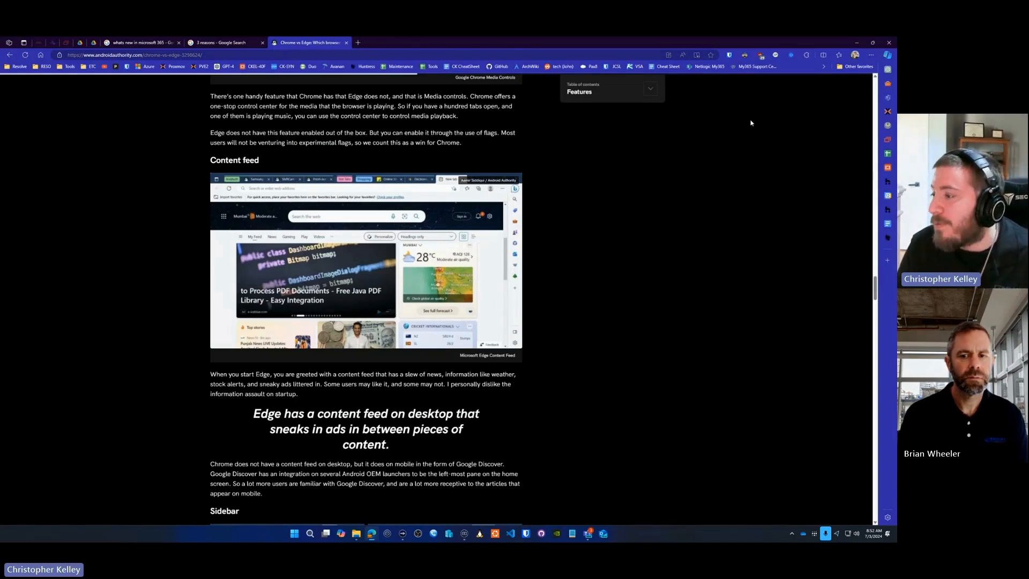
mouse_move(720, 139)
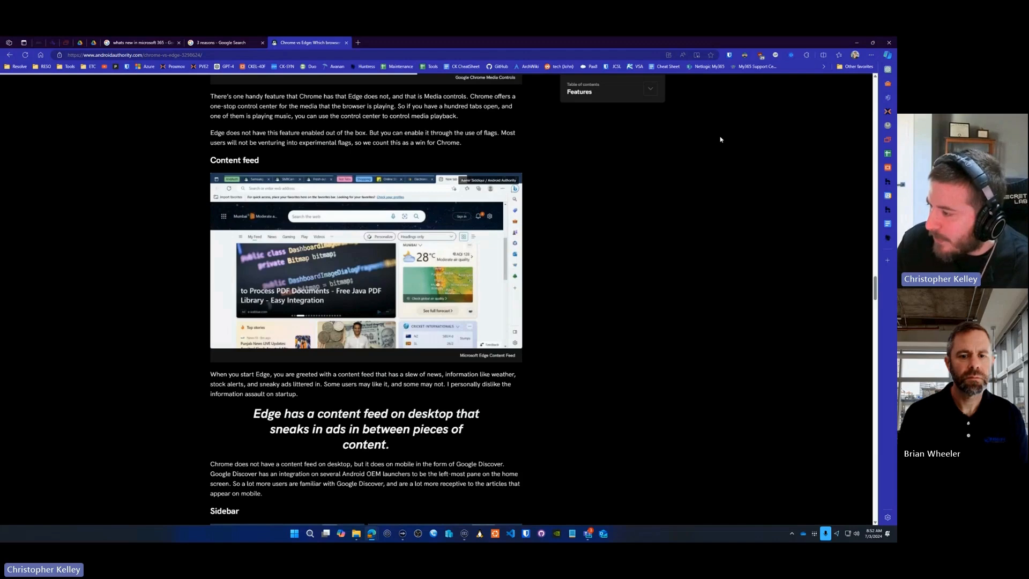
- Bring up the page context menu over an empty area of the article
right_click(663, 182)
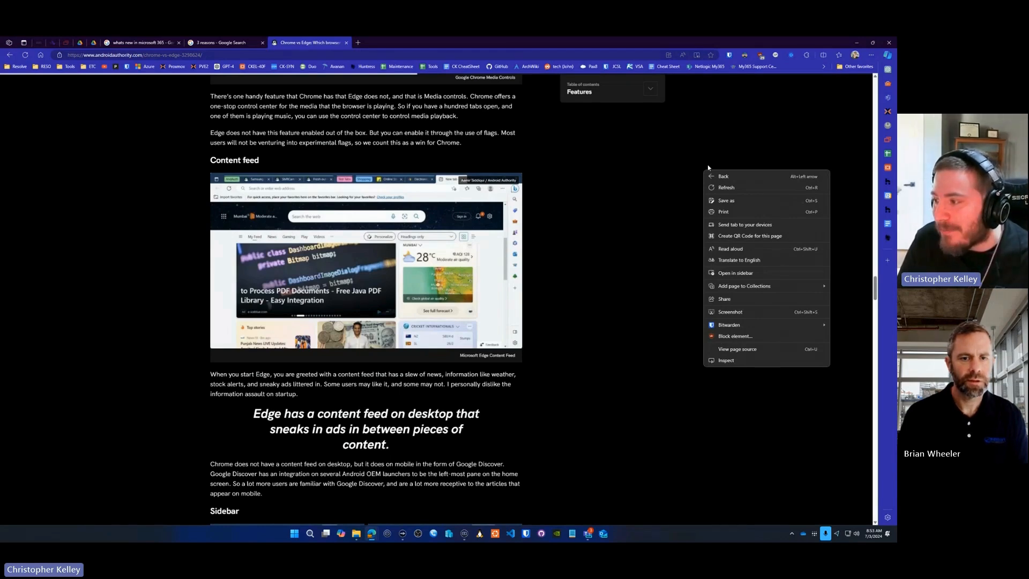
- Scroll to the Sidebar section, close the Tools pane, and open the Copilot pane
scroll("down", 3)
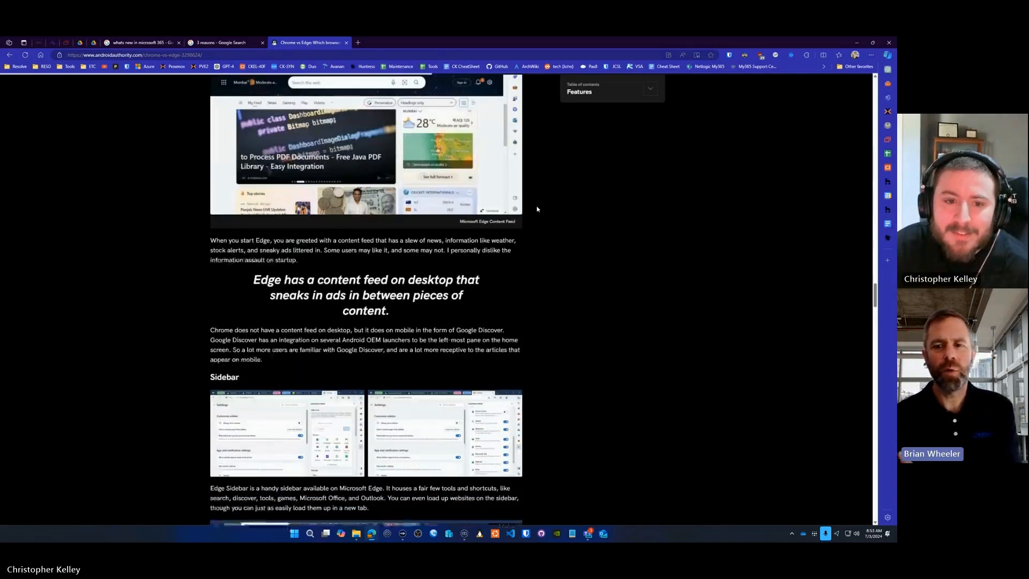
scroll("down", 3)
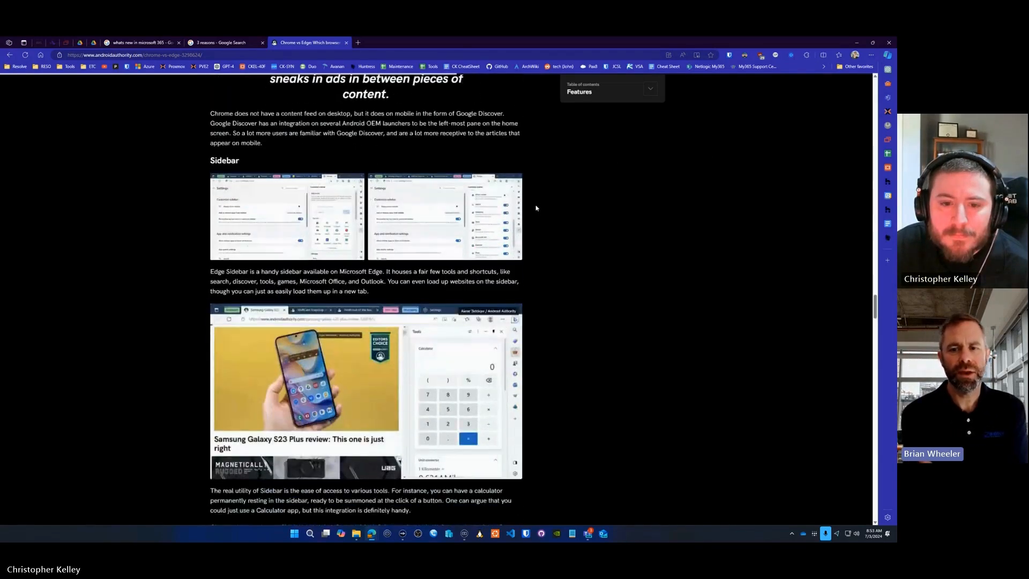
scroll("up", 3)
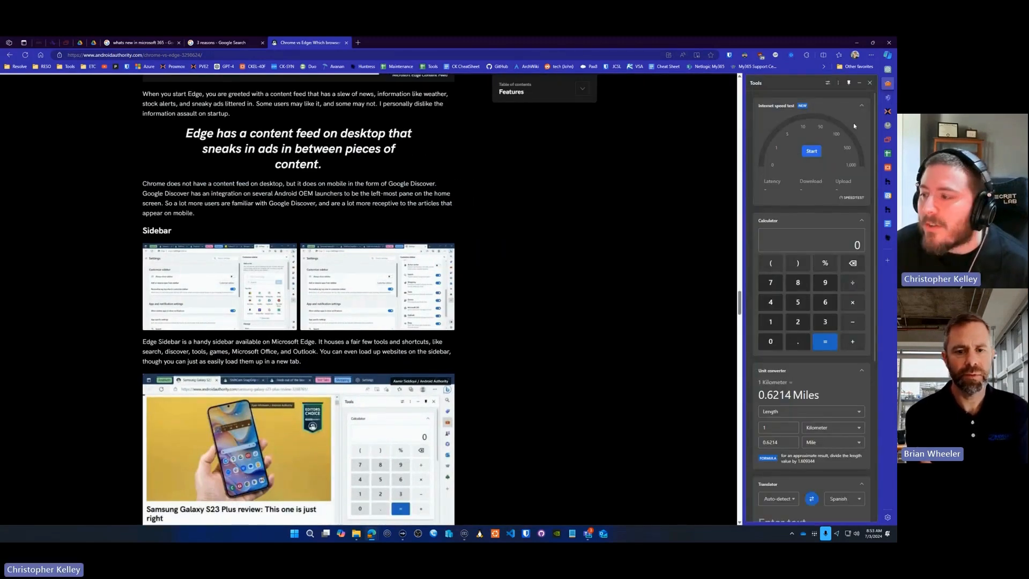
mouse_move(888, 84)
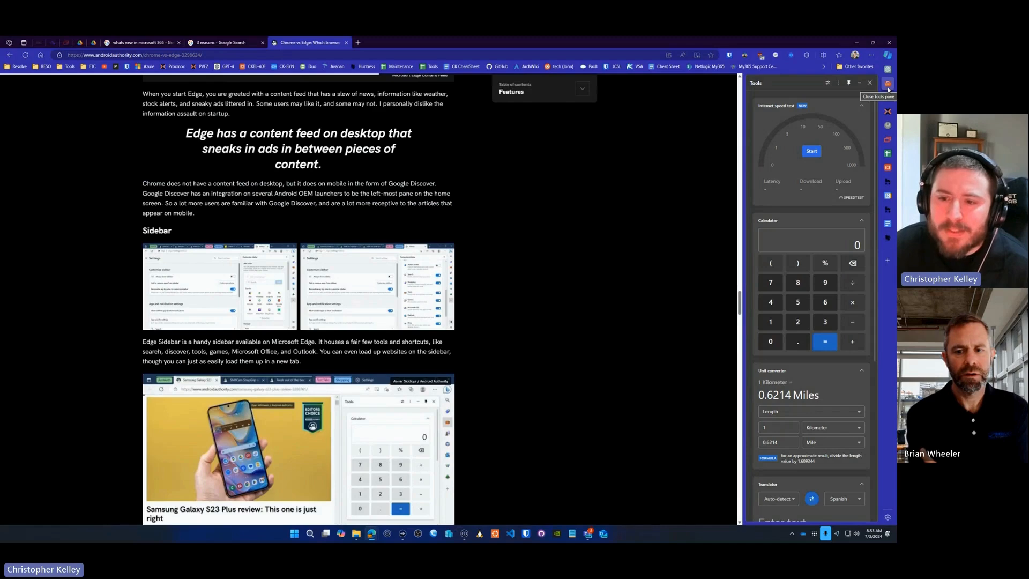
left_click(888, 85)
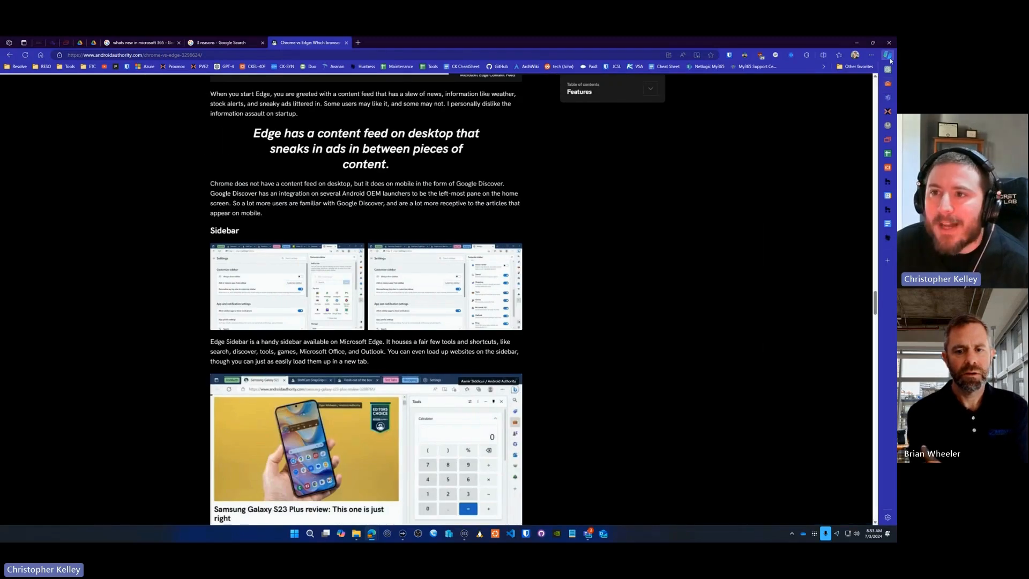
left_click(888, 69)
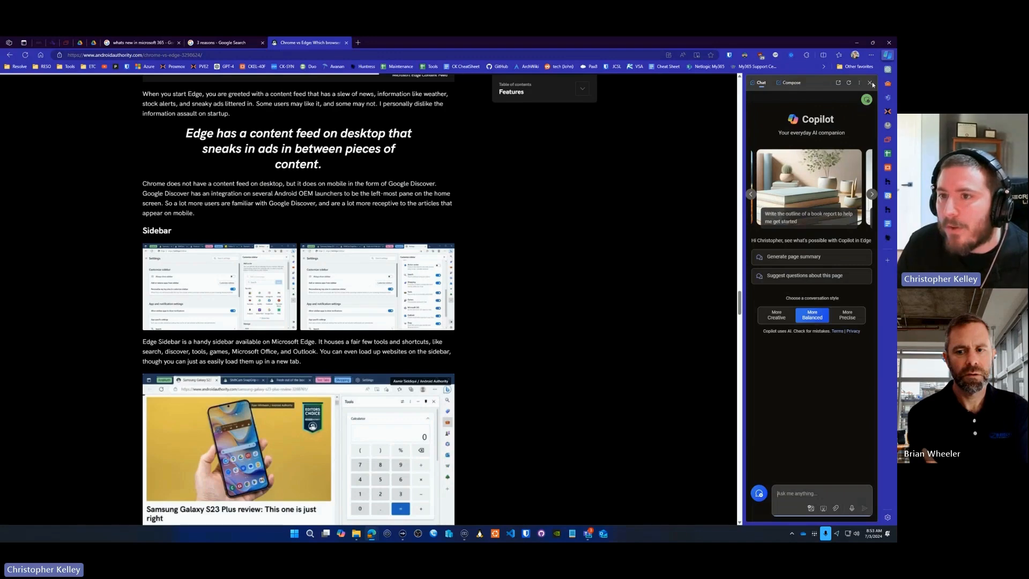
- Show the sidebar Customize pane with its apps, then close it
left_click(872, 82)
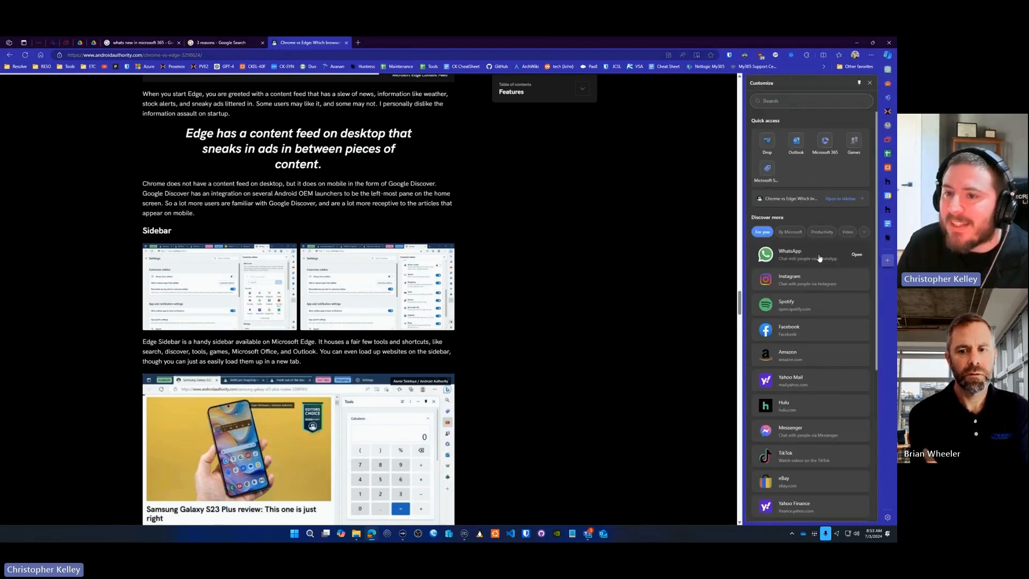
mouse_move(796, 279)
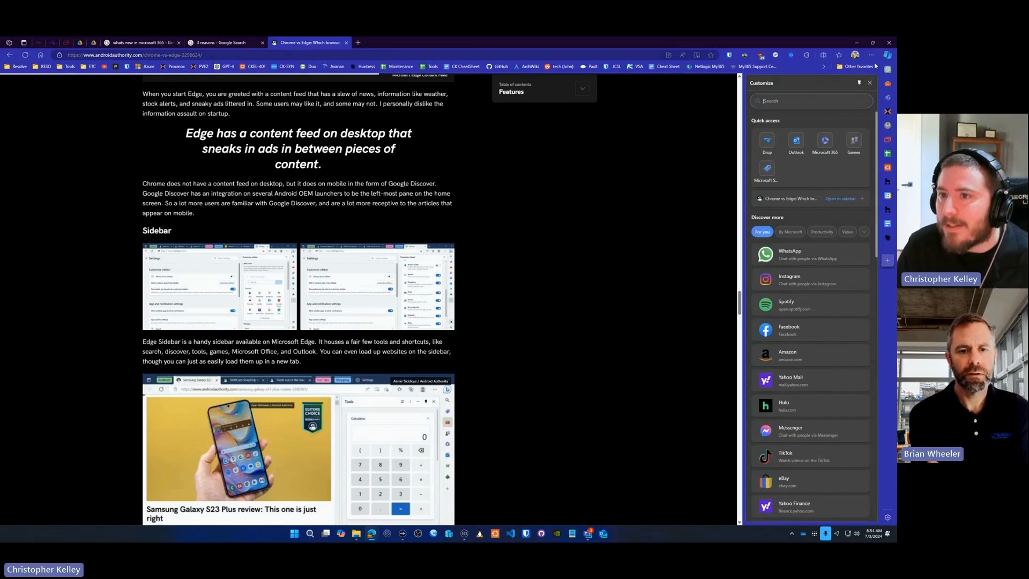
left_click(869, 83)
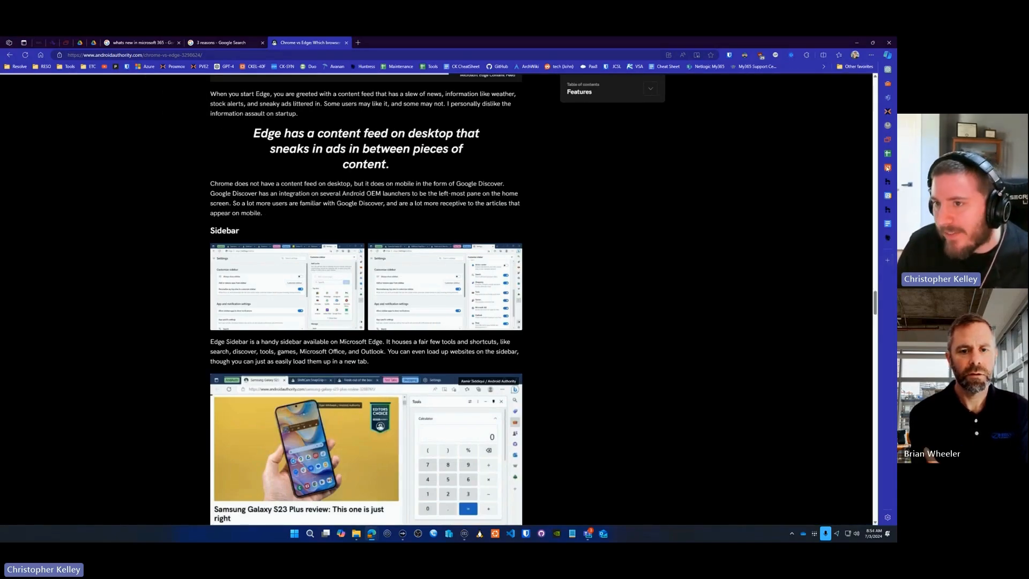
mouse_move(887, 167)
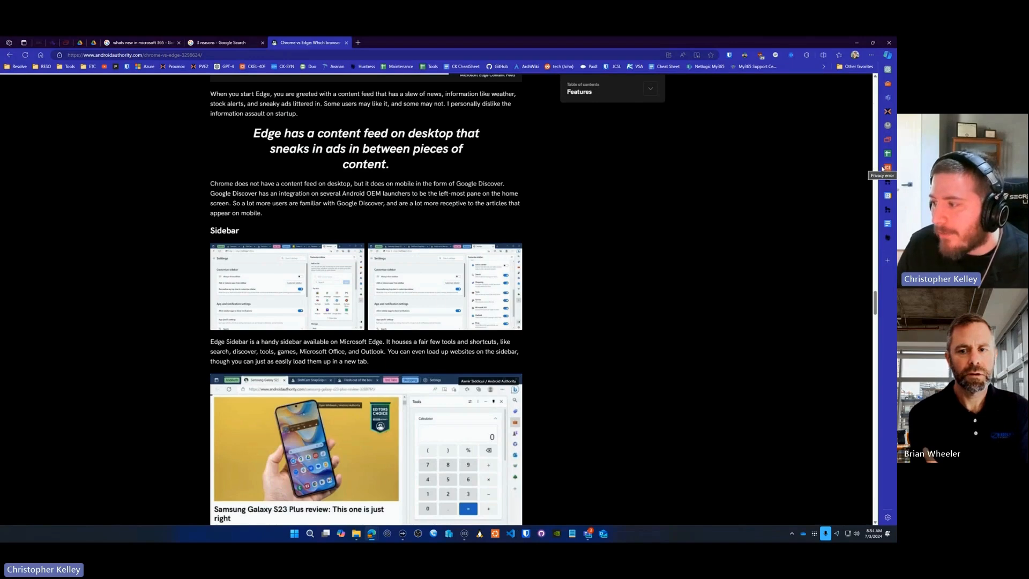